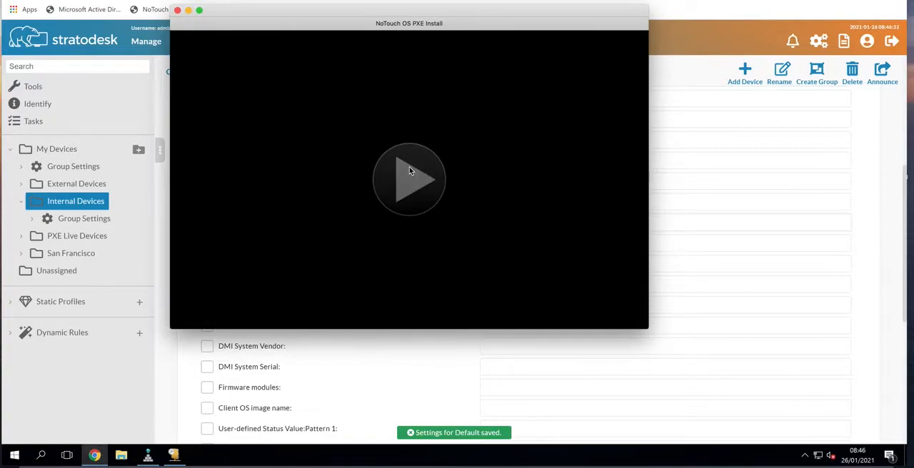
Power on the NoTouch OS PXE Install VM so it starts network booting
{"action": "left_click", "coordinate": [409, 179]}
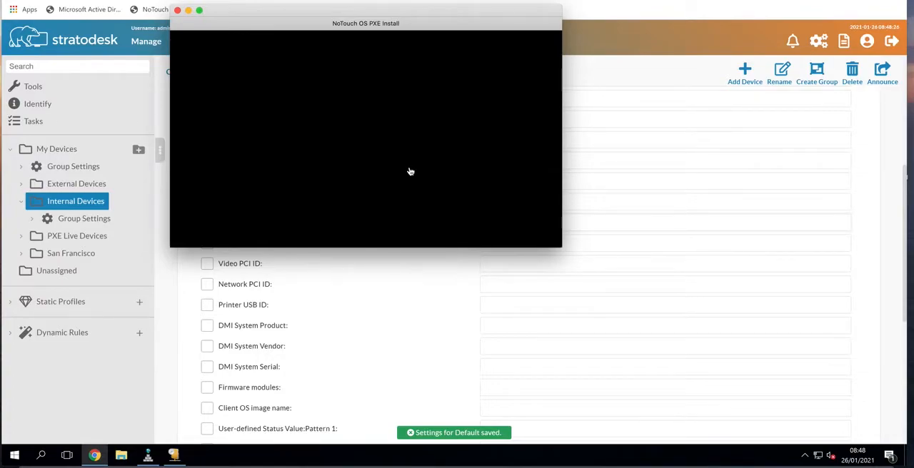
{"action": "mouse_move", "coordinate": [398, 148]}
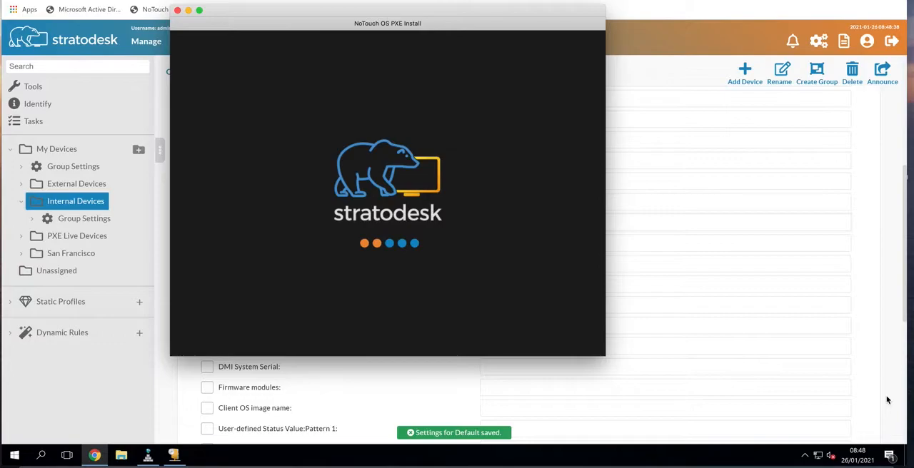
{"action": "mouse_move", "coordinate": [51, 210]}
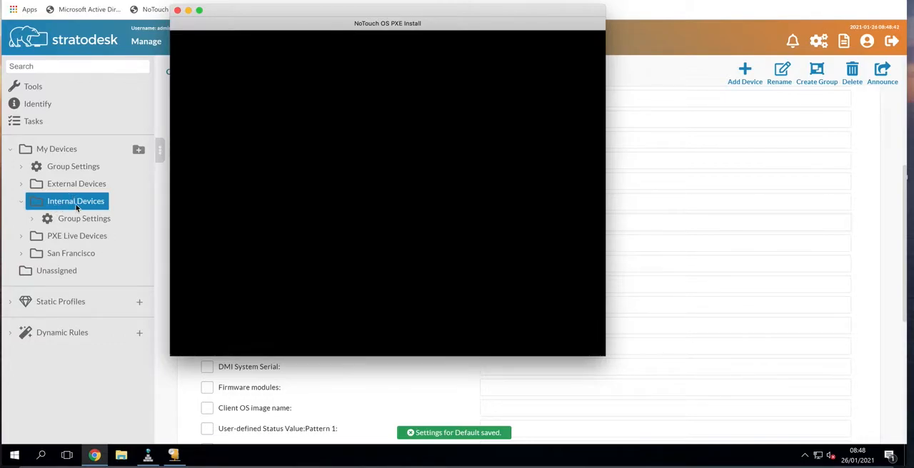
{"action": "mouse_move", "coordinate": [147, 236]}
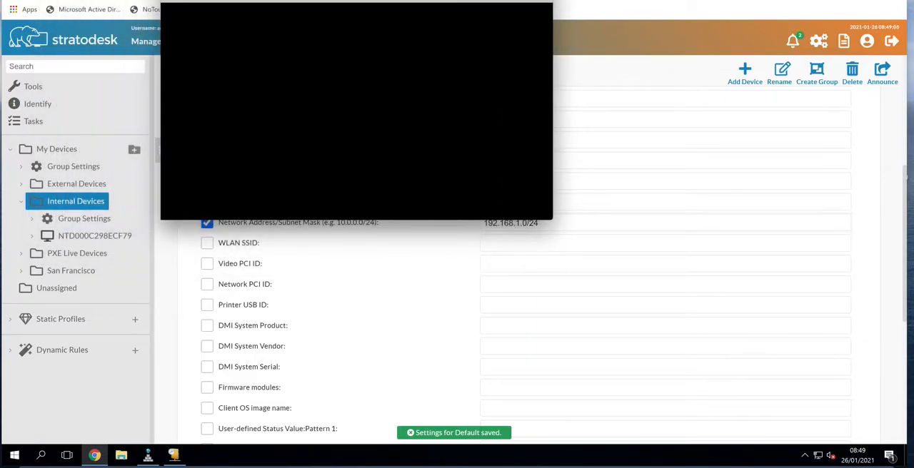
{"action": "mouse_move", "coordinate": [309, 157]}
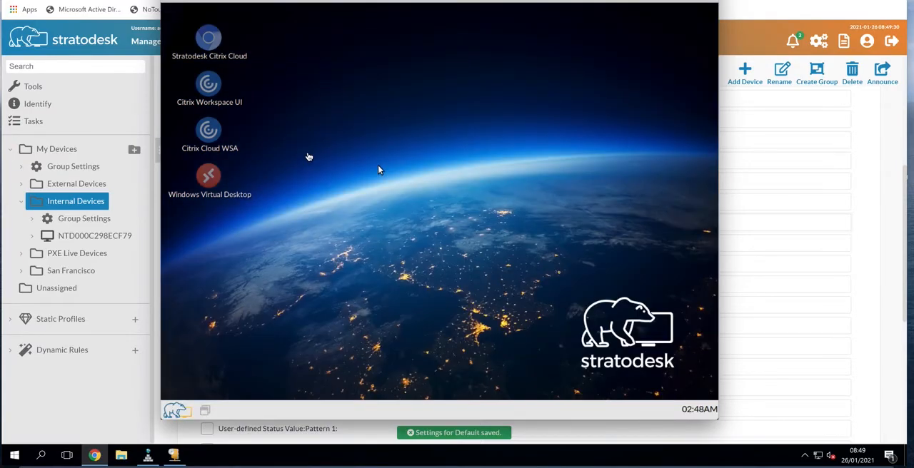
{"action": "mouse_move", "coordinate": [243, 61]}
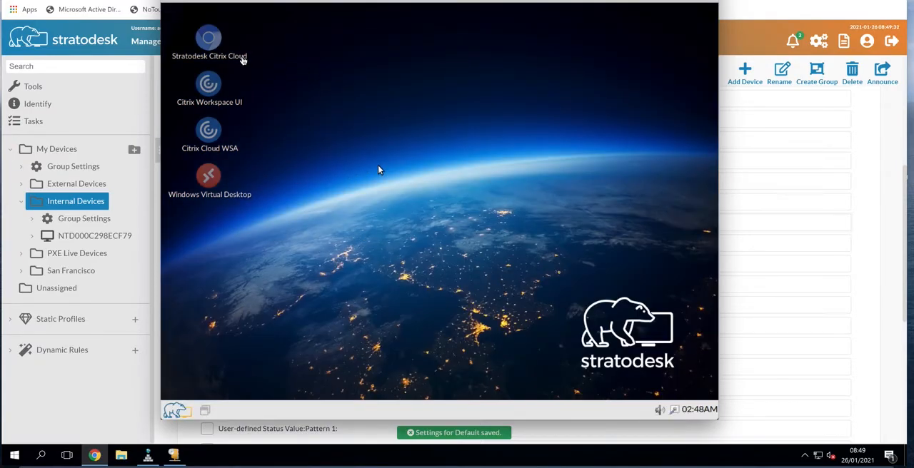
{"action": "mouse_move", "coordinate": [435, 139]}
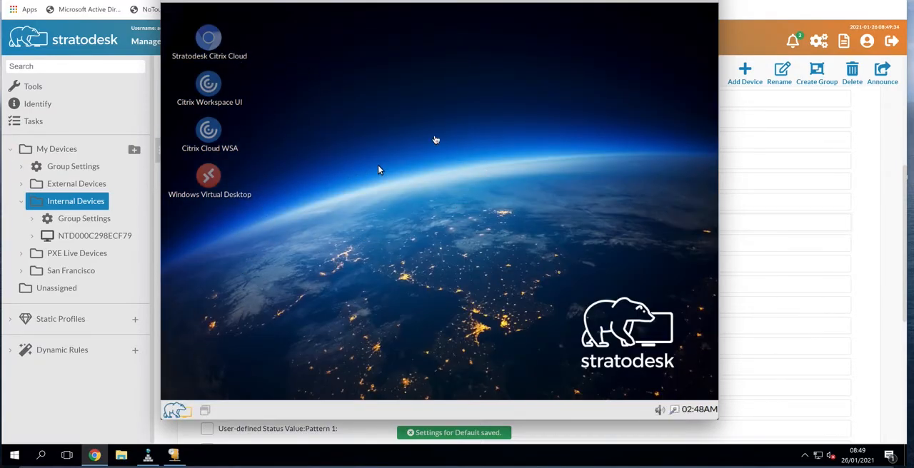
{"action": "mouse_move", "coordinate": [81, 374]}
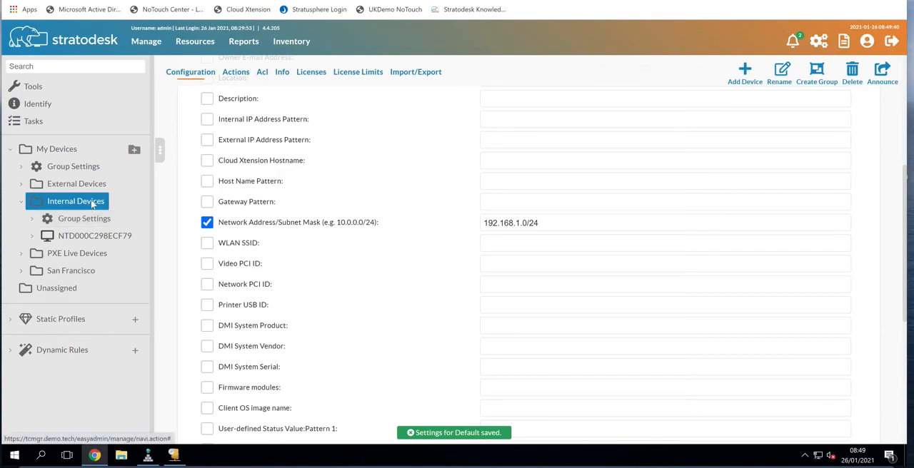
Select device NTD000C298ECF79 under Internal Devices and view its configuration showing IP 192.168.1.52 online
{"action": "scroll", "scroll_direction": "up", "scroll_amount": 3}
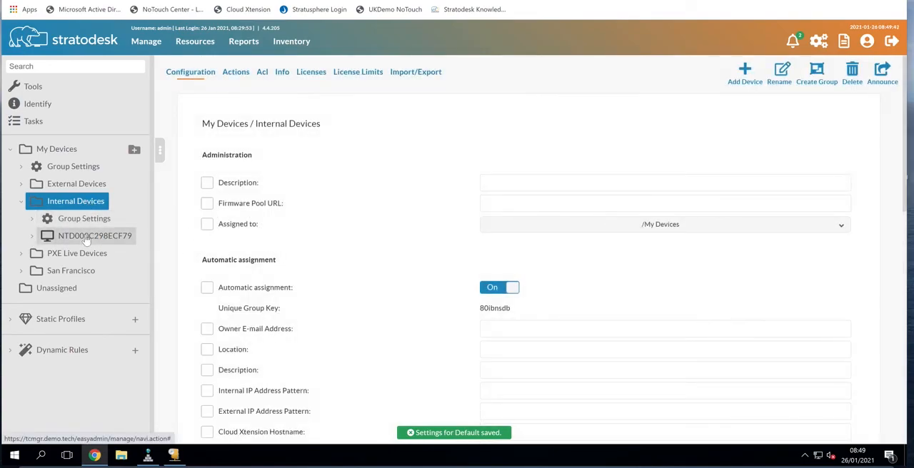
{"action": "left_click", "coordinate": [95, 236]}
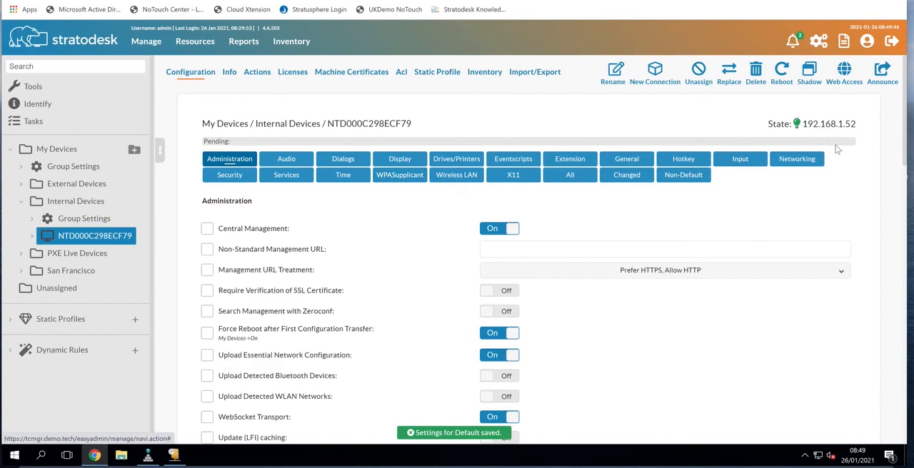
{"action": "scroll", "scroll_direction": "down", "scroll_amount": 3}
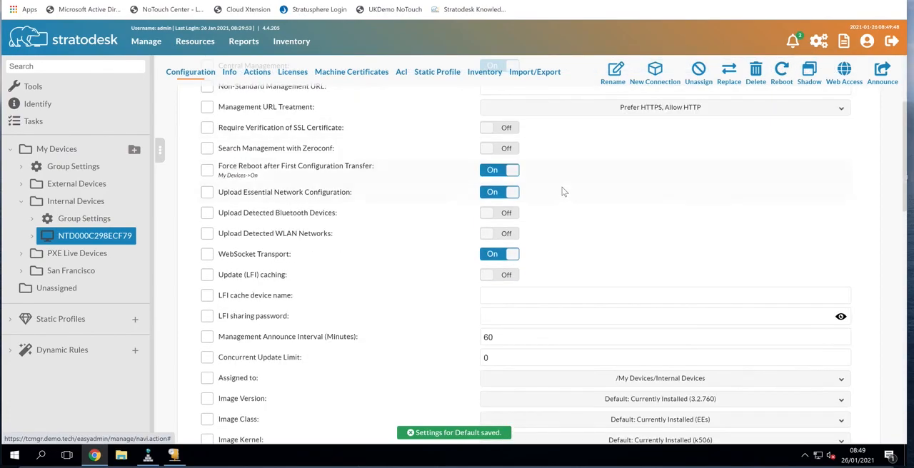